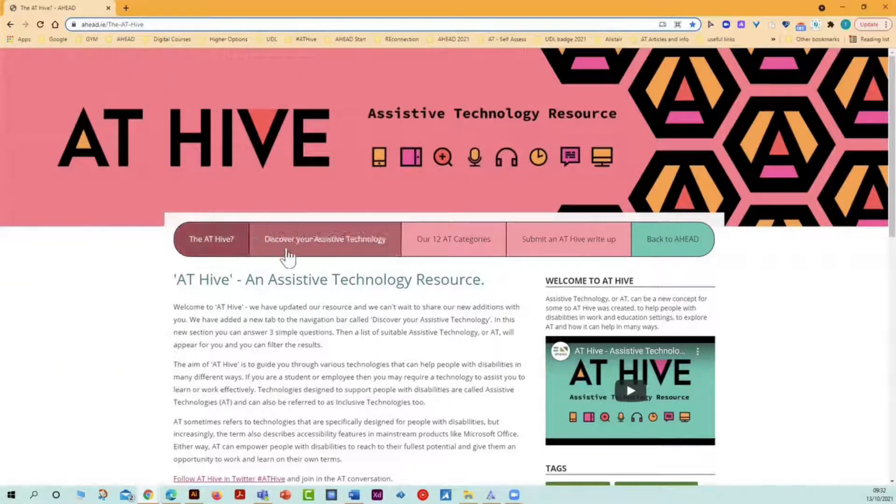
Go to the Discover your Assistive Technology page and scroll past its how-to video
left_click(324, 238)
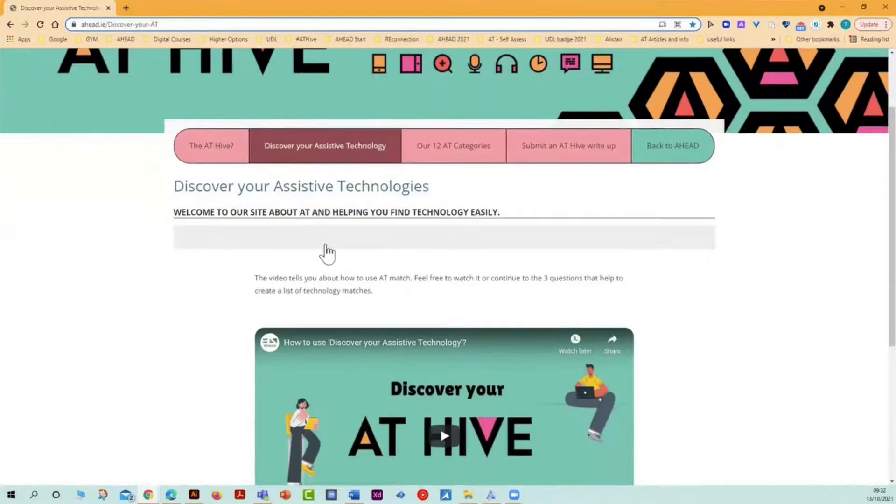
scroll("down", 3)
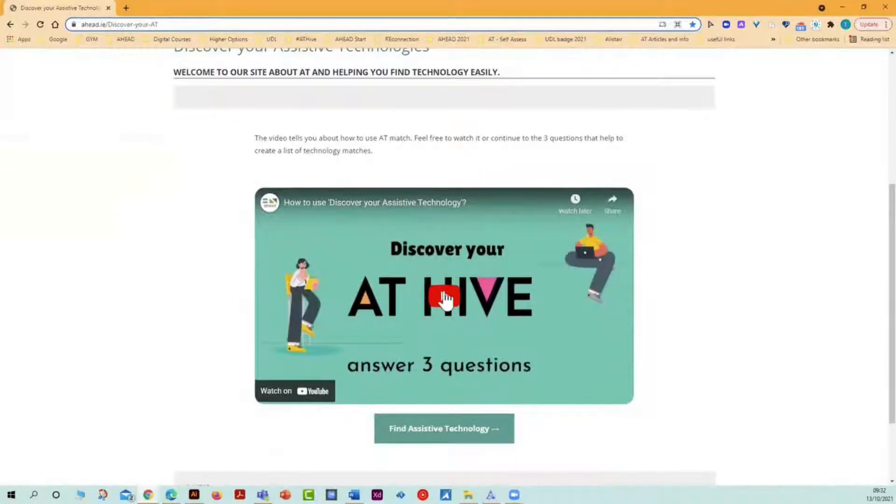
scroll("down", 3)
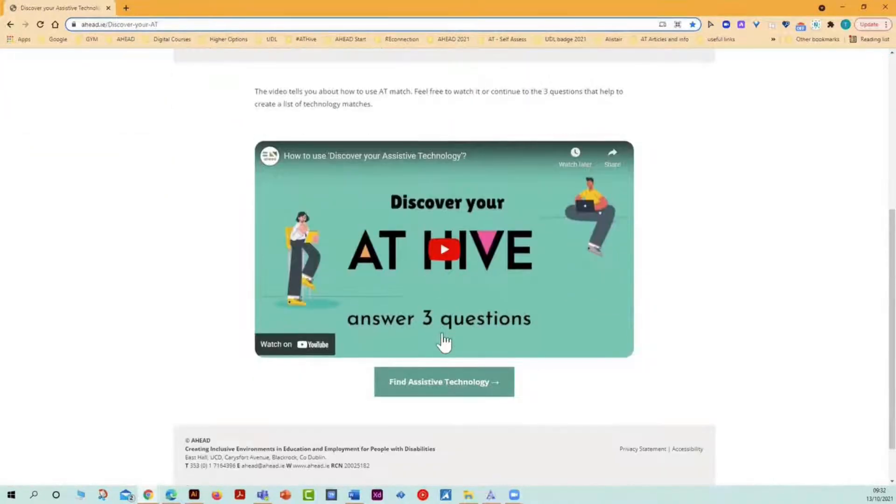
Begin the quiz via Find Assistive Technology and tick Reading among the interest tiles
left_click(444, 381)
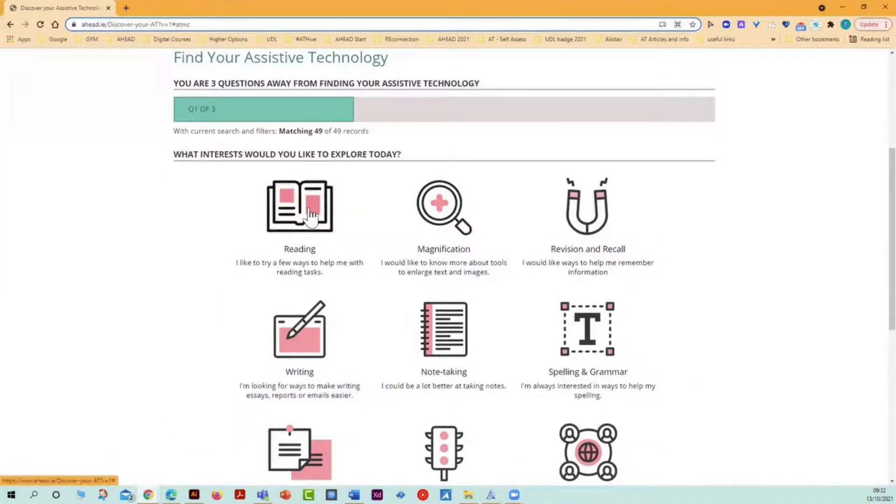
left_click(298, 328)
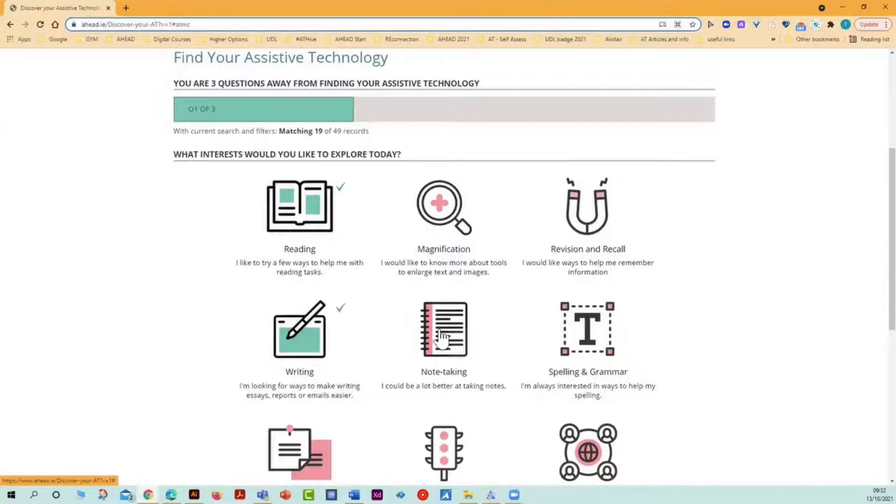
scroll("down", 3)
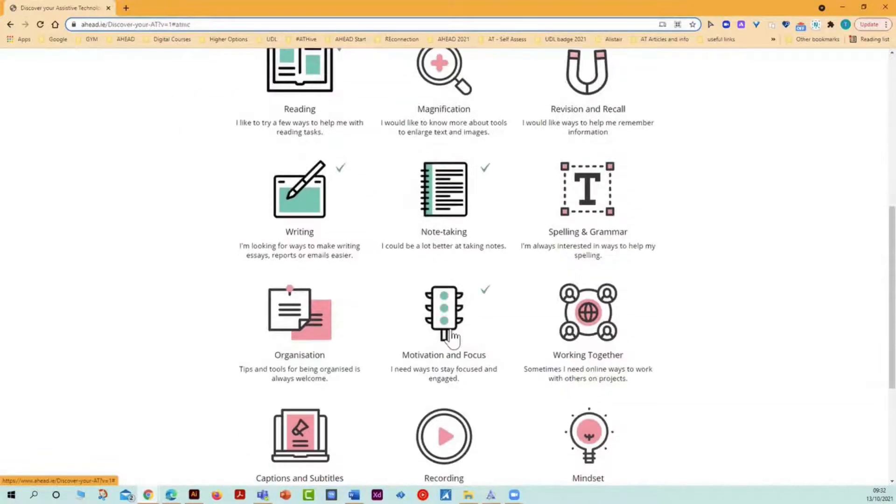
scroll("down", 3)
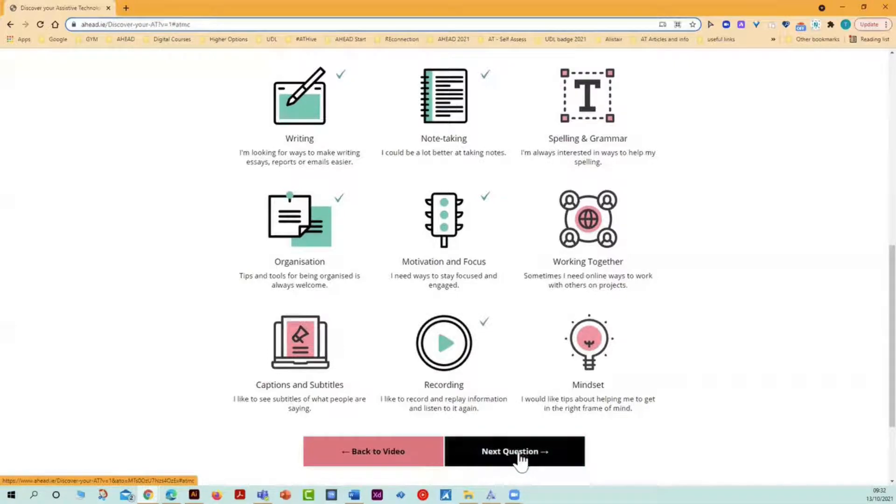
Advance to the devices question and choose Apple Computer and iPhone as devices used
left_click(513, 450)
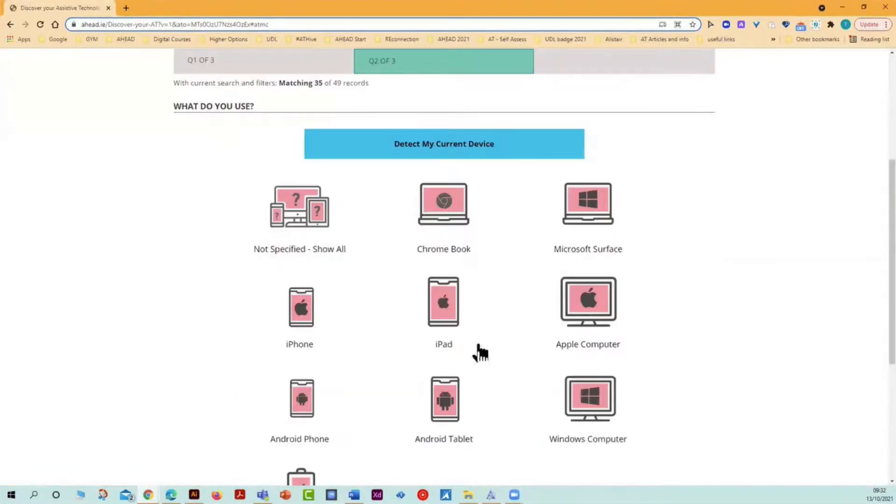
mouse_move(587, 302)
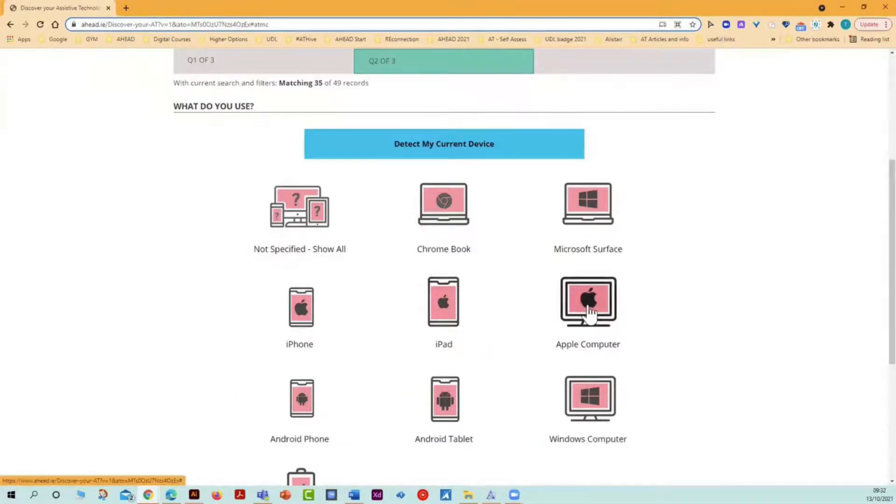
left_click(587, 302)
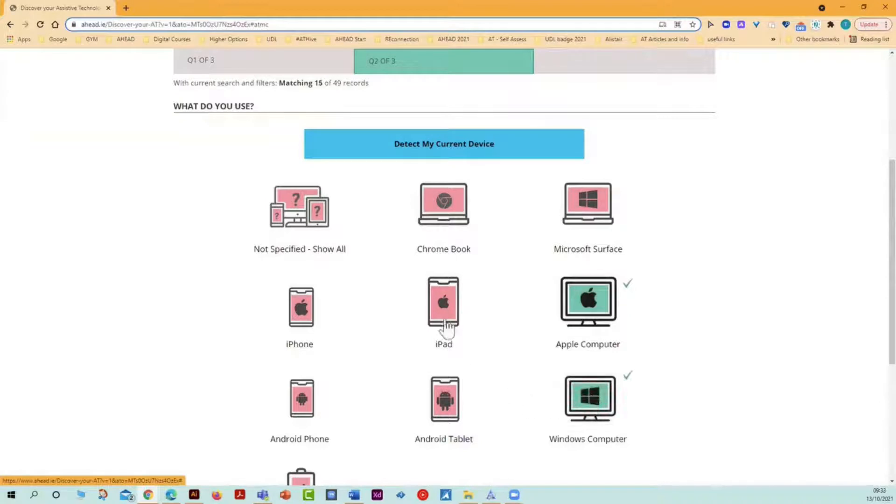
left_click(299, 306)
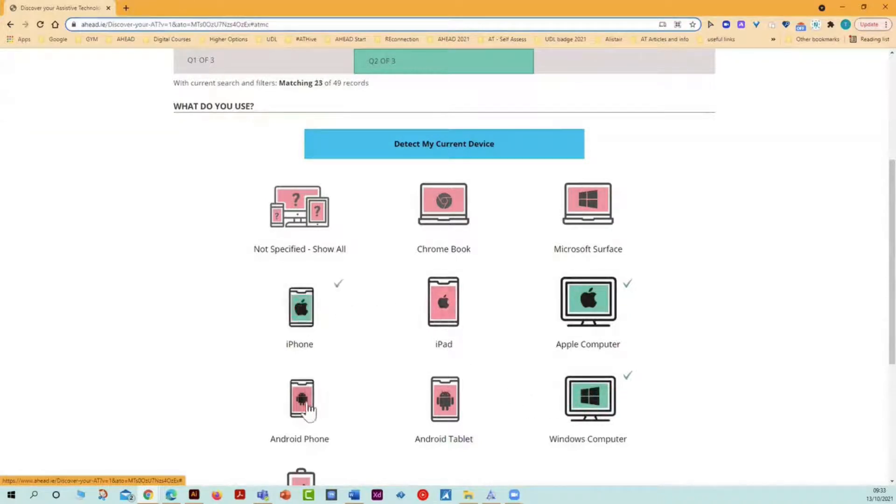
scroll("down", 3)
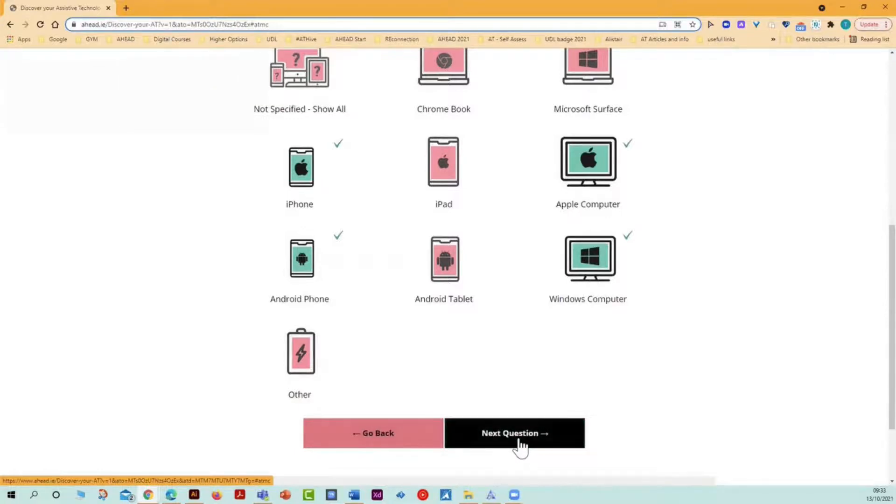
Advance to the accounts question and select Microsoft Account (Office 365) and Google Account
left_click(513, 433)
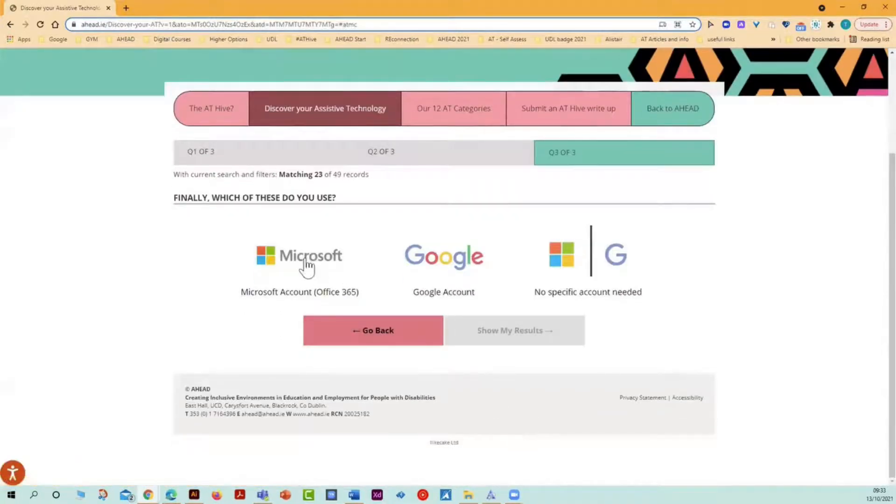
left_click(299, 255)
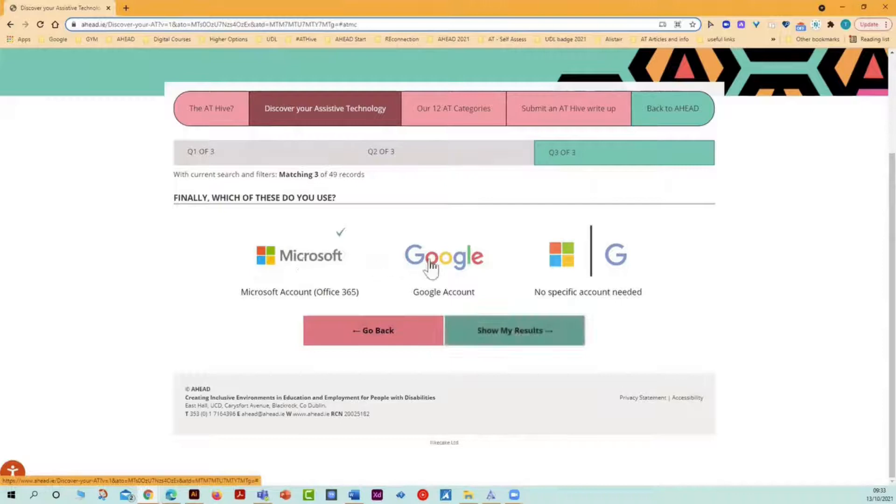
left_click(443, 255)
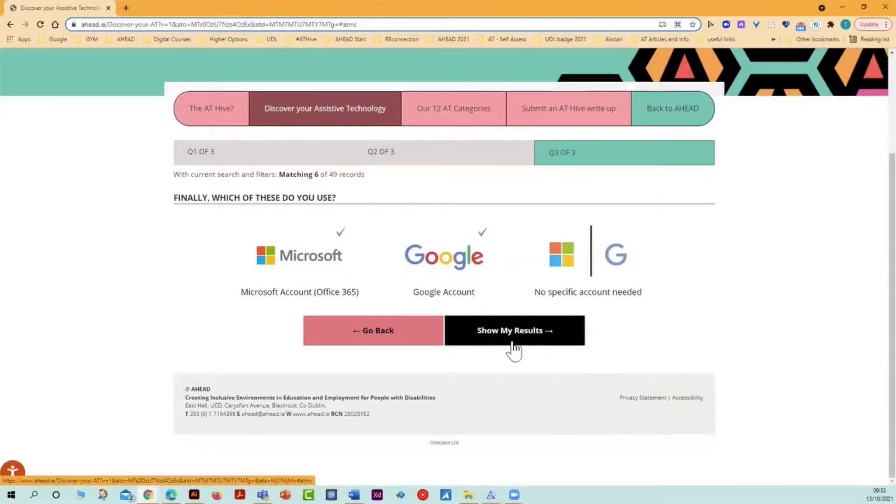
Show My Results and review the six matched tools down to the Next Steps options
left_click(514, 330)
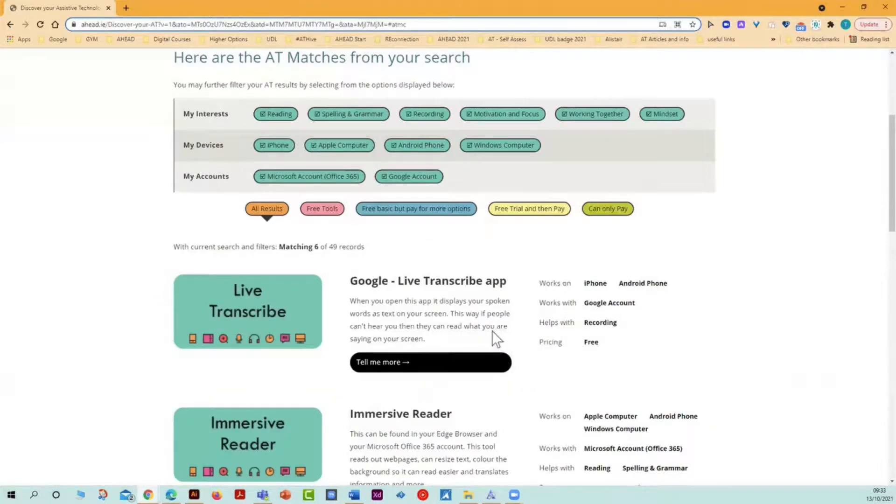
mouse_move(380, 371)
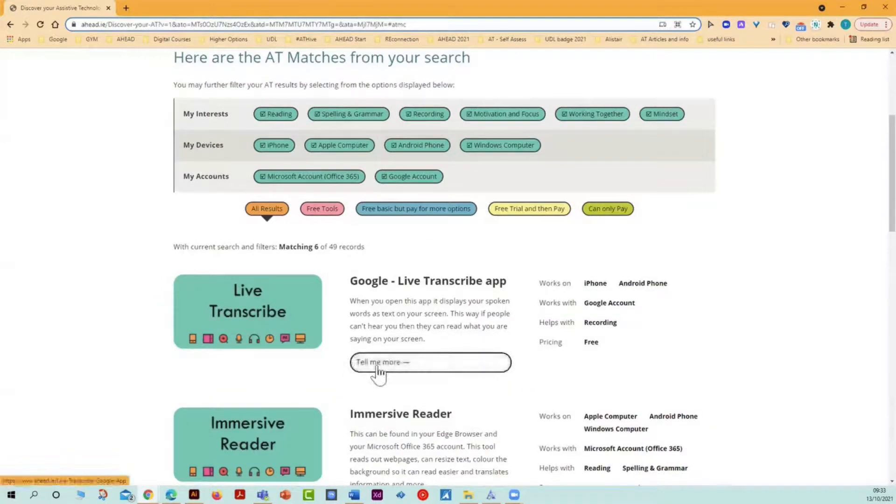
scroll("down", 3)
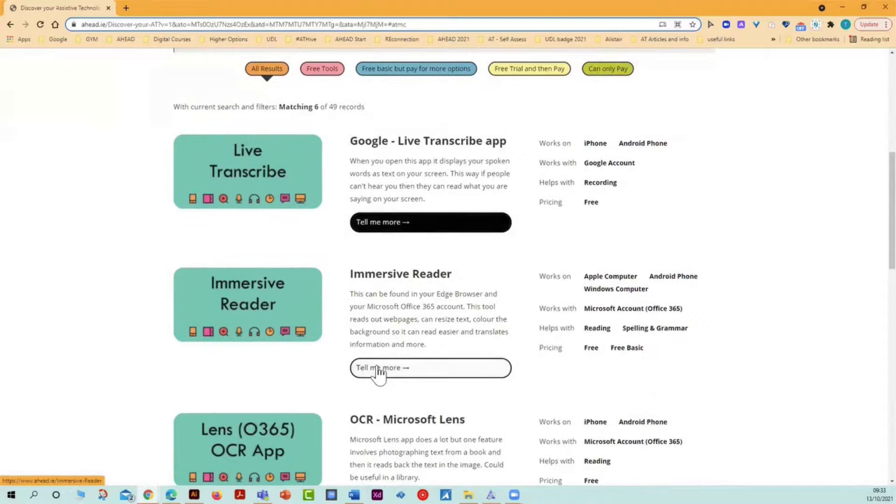
scroll("down", 3)
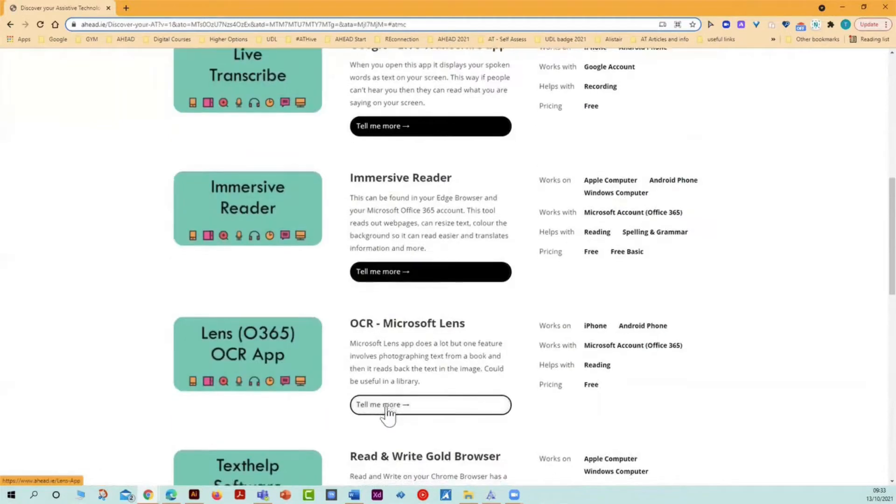
scroll("down", 3)
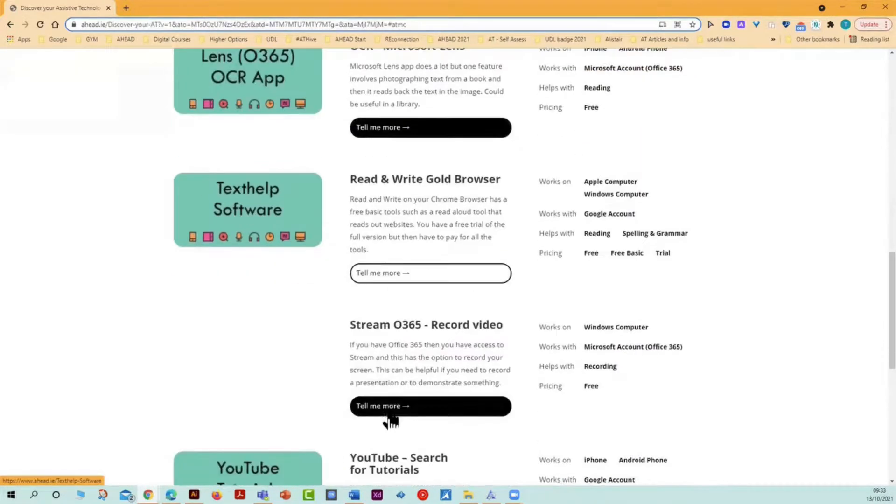
scroll("down", 3)
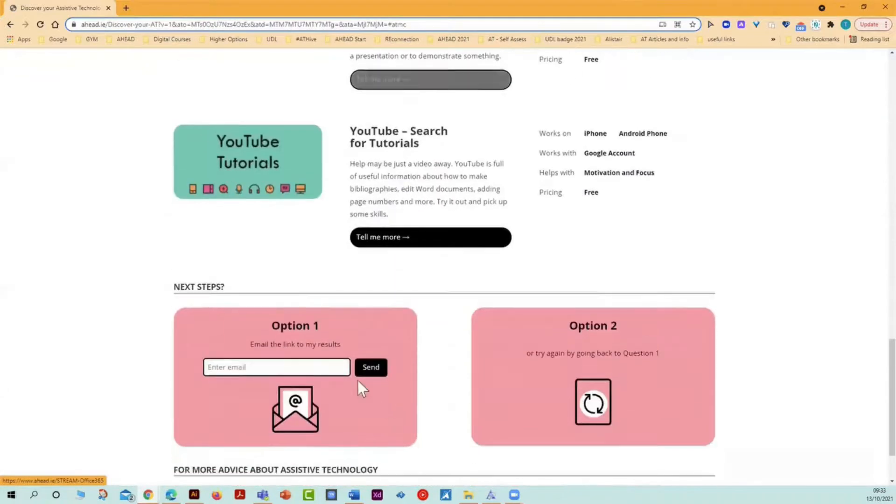
left_click(277, 367)
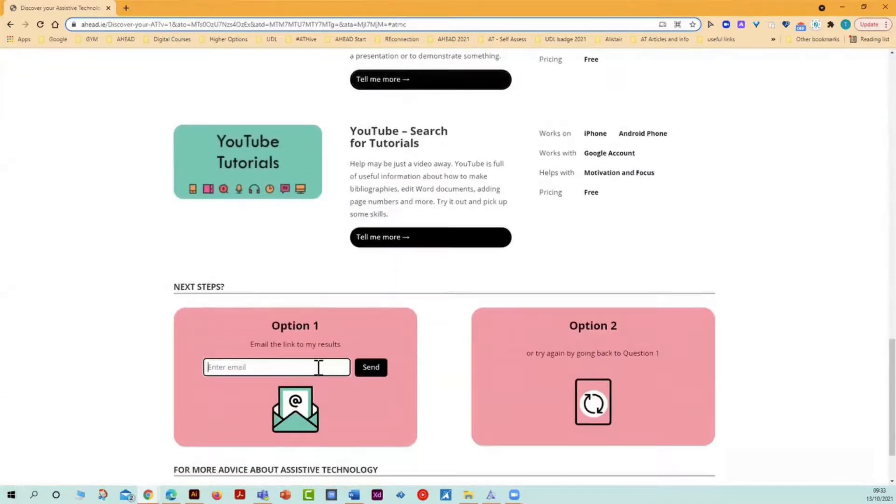
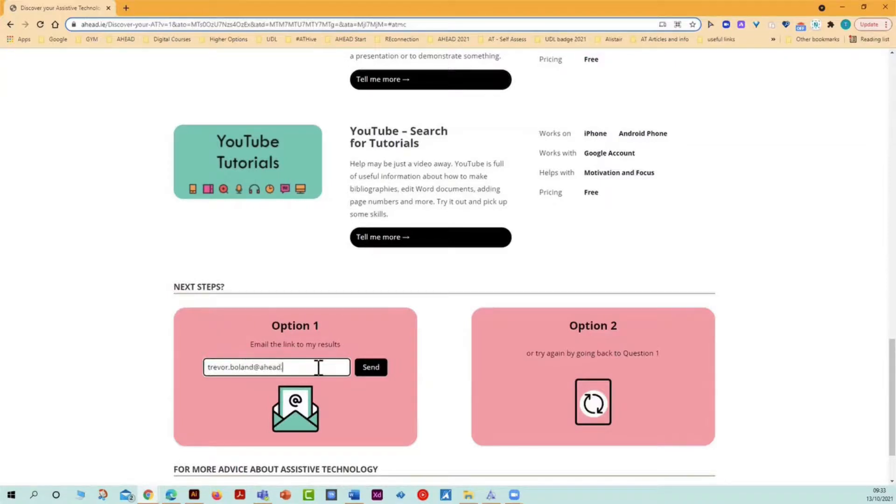
left_click(370, 367)
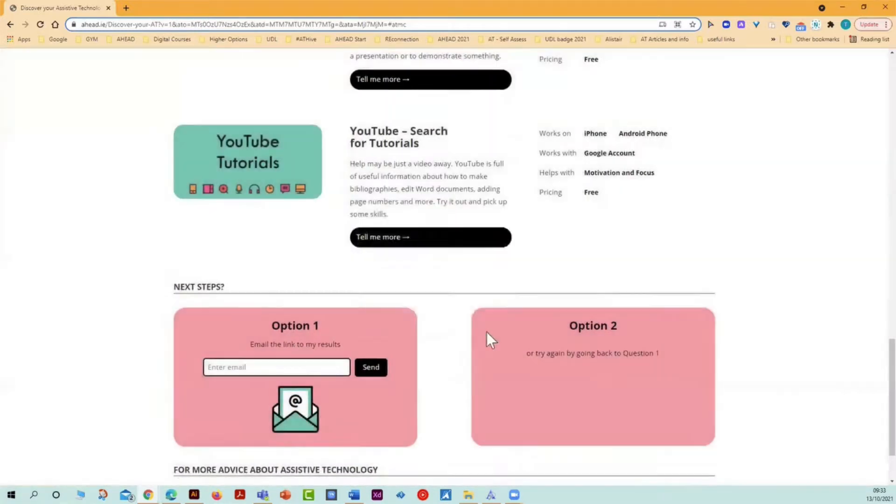
Restart the quiz from Question 1 using the Option 2 restart icon
scroll("down", 3)
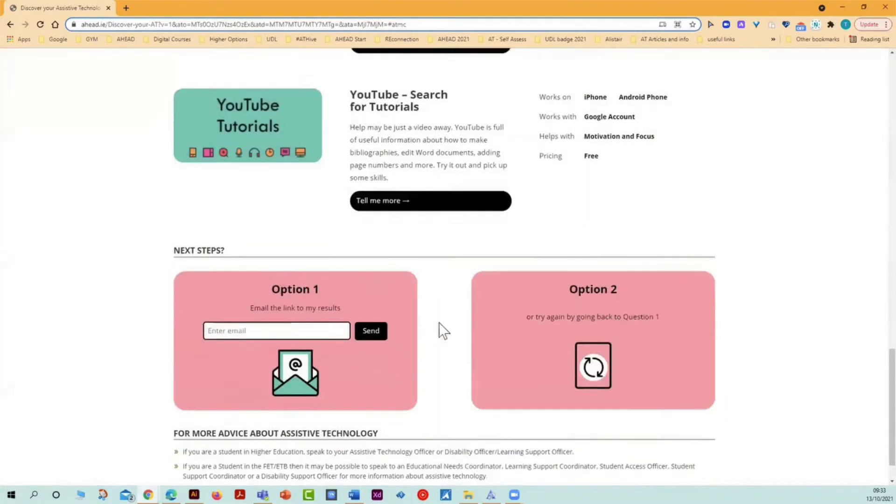
scroll("down", 3)
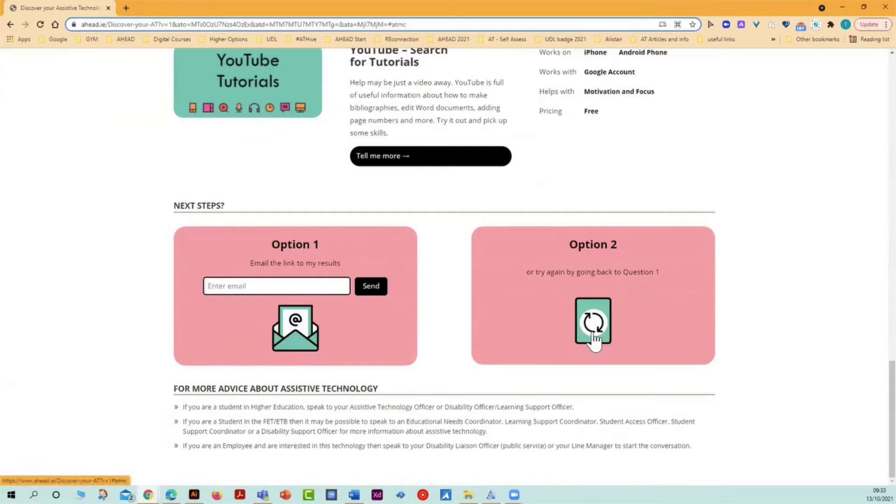
left_click(593, 321)
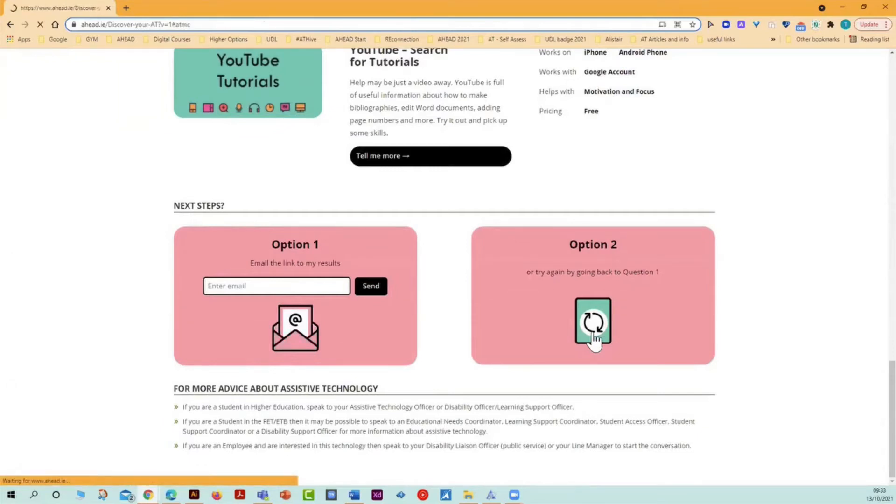